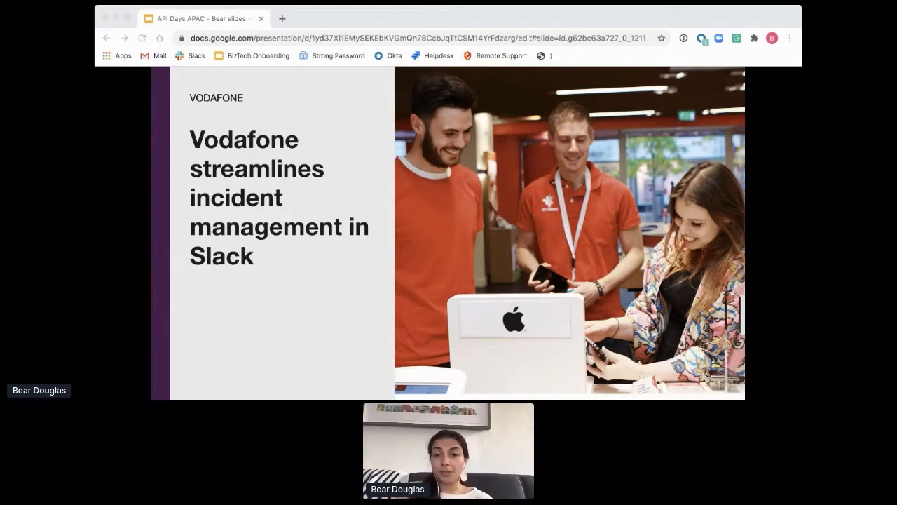
Step: Advance from the Vodafone slide to the Hearst custom Slack app slide
{"action": "key", "text": "Right"}
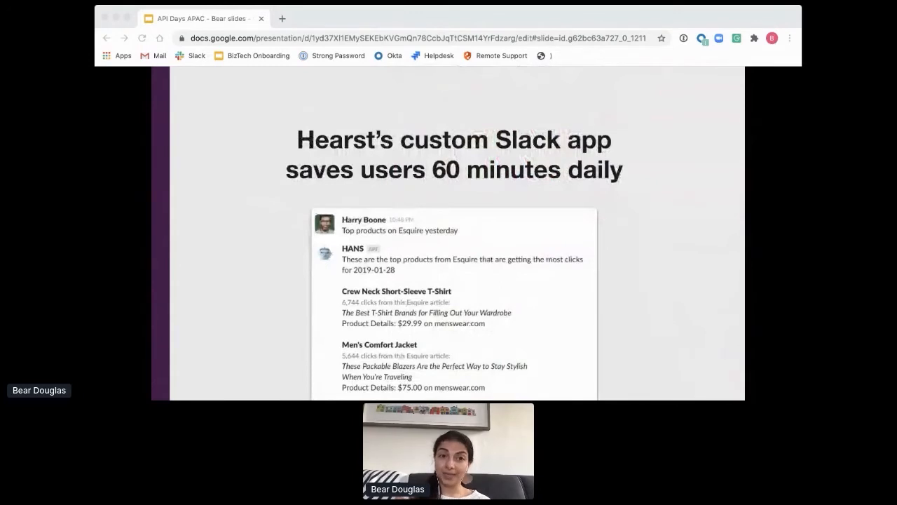
Step: Advance to the 'What feels like it should be easy?' slide on notifications and interactivity
{"action": "key", "text": "Right"}
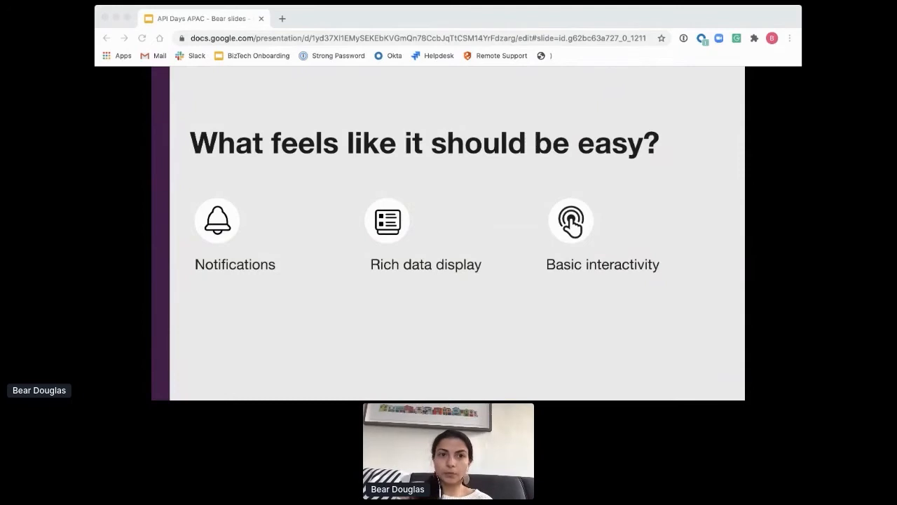
Step: Advance to the Block Kit Builder slide with the procurement request message and payload
{"action": "key", "text": "Right"}
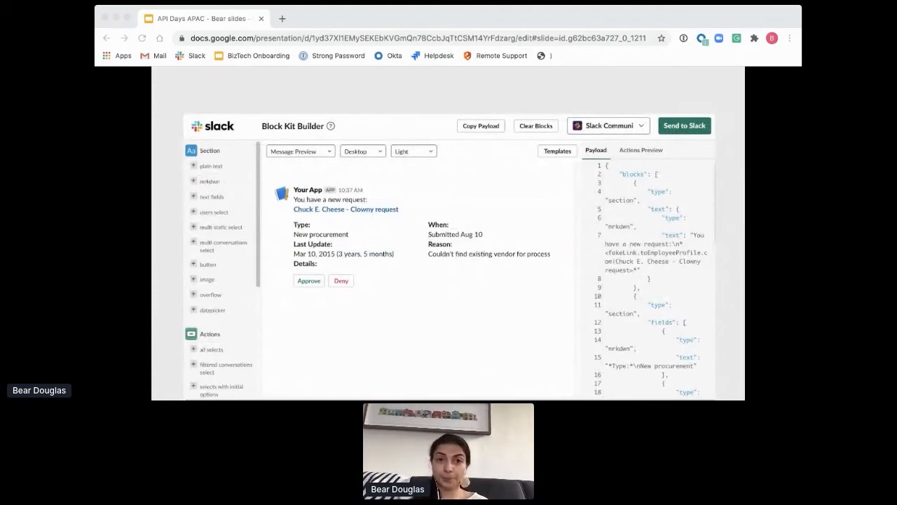
{"action": "key", "text": "right"}
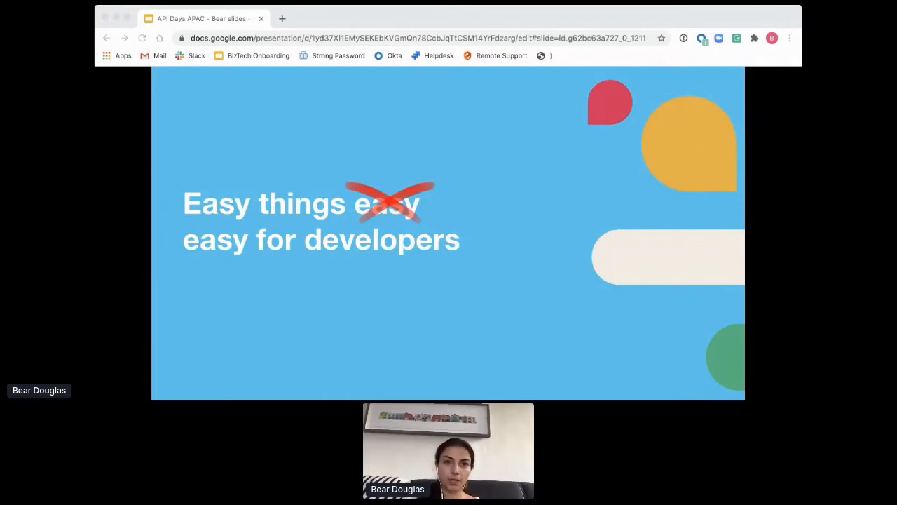
Step: Advance to the 'Easy things easy for developers' slide
{"action": "key", "text": "Right"}
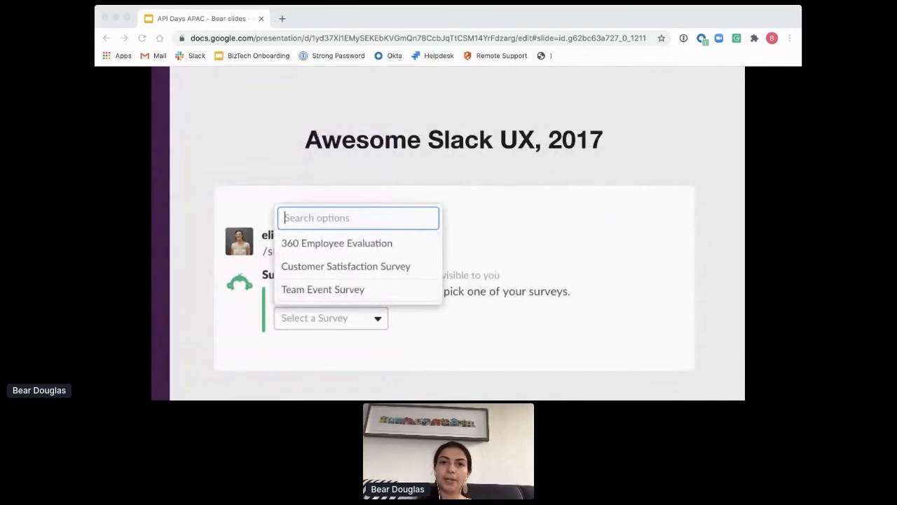
{"action": "left_click", "coordinate": [322, 289]}
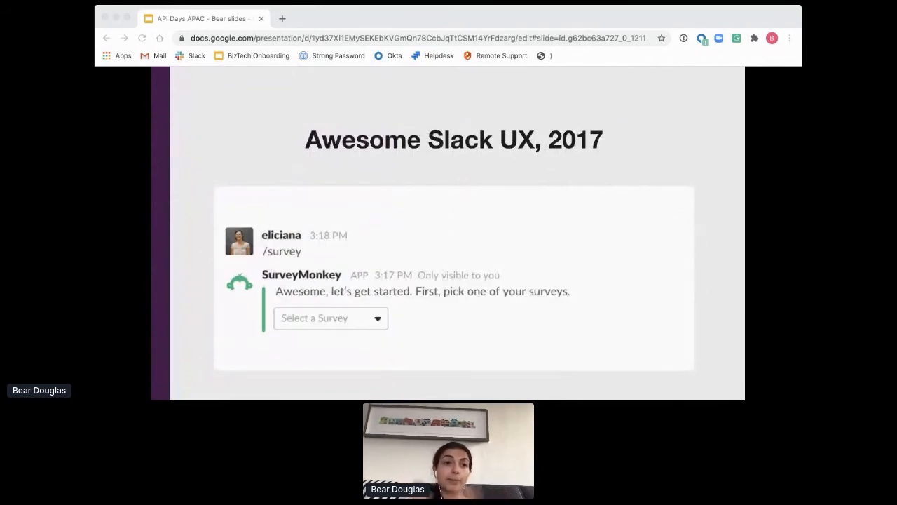
{"action": "left_click", "coordinate": [330, 317]}
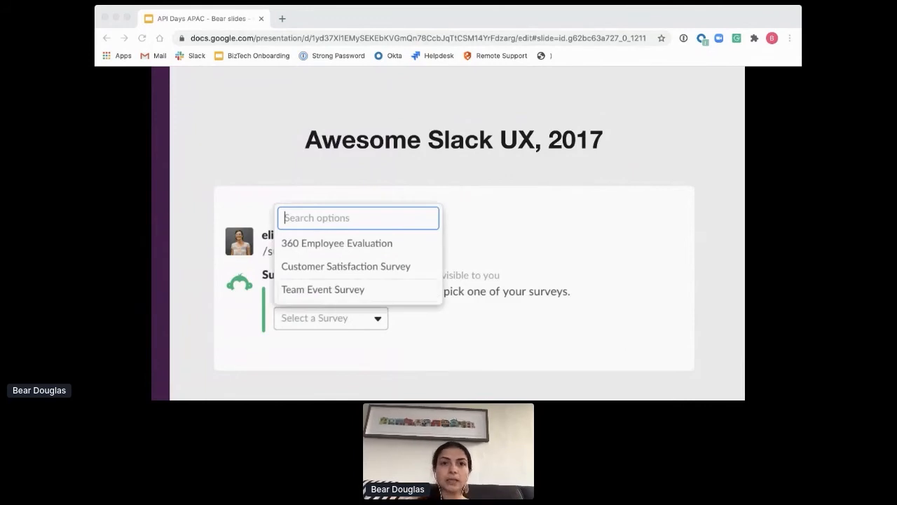
{"action": "left_click", "coordinate": [323, 289]}
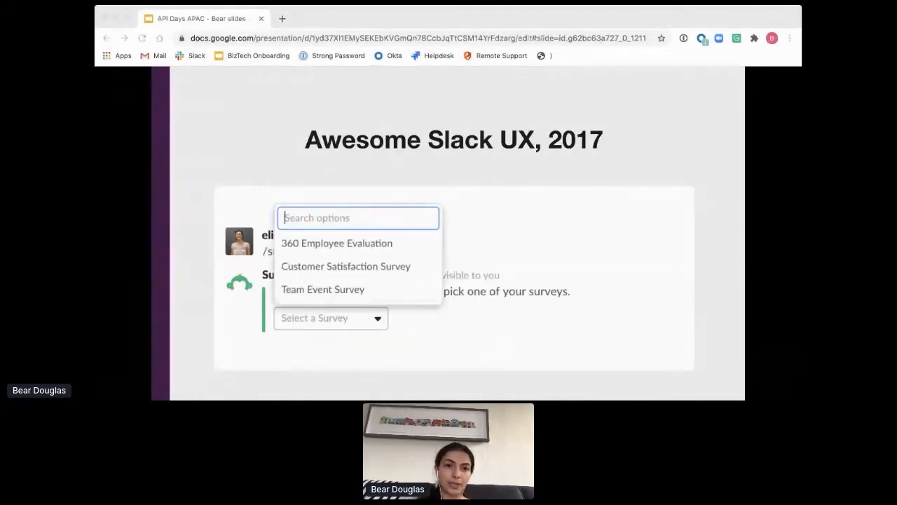
{"action": "left_click", "coordinate": [322, 289]}
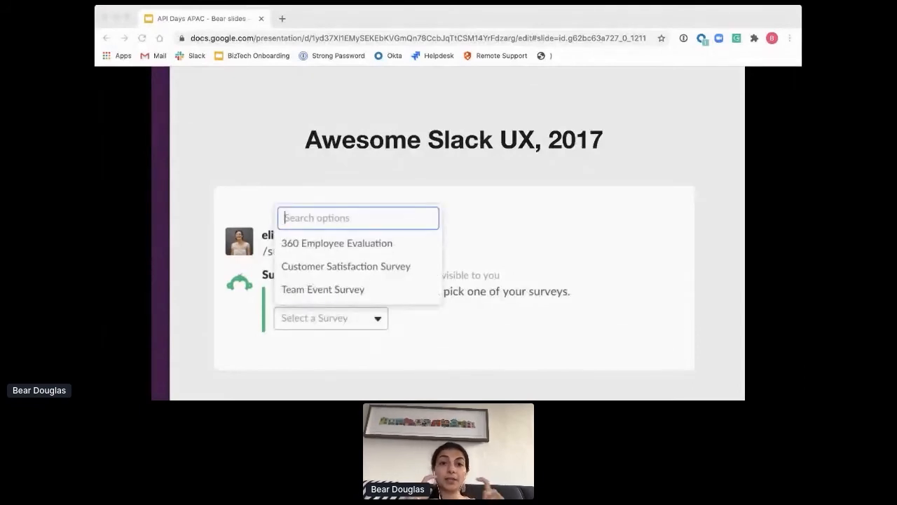
{"action": "left_click", "coordinate": [323, 289]}
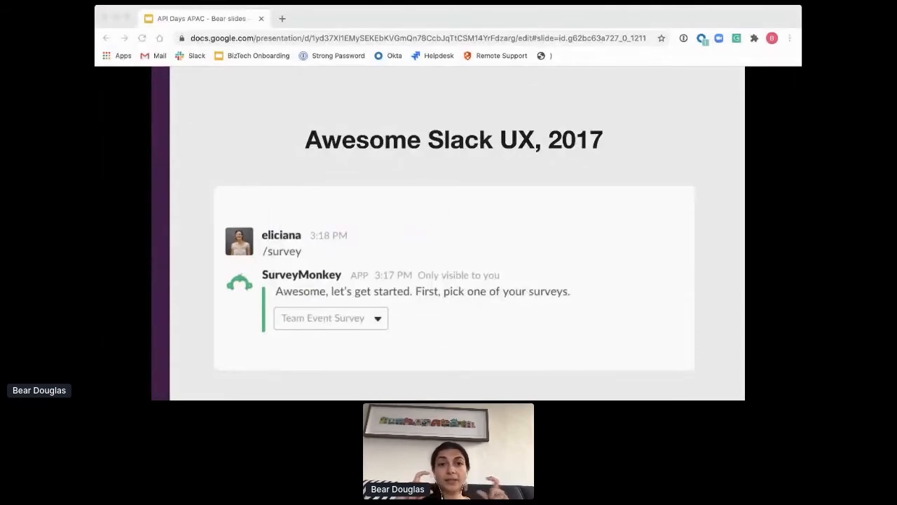
{"action": "left_click", "coordinate": [331, 317]}
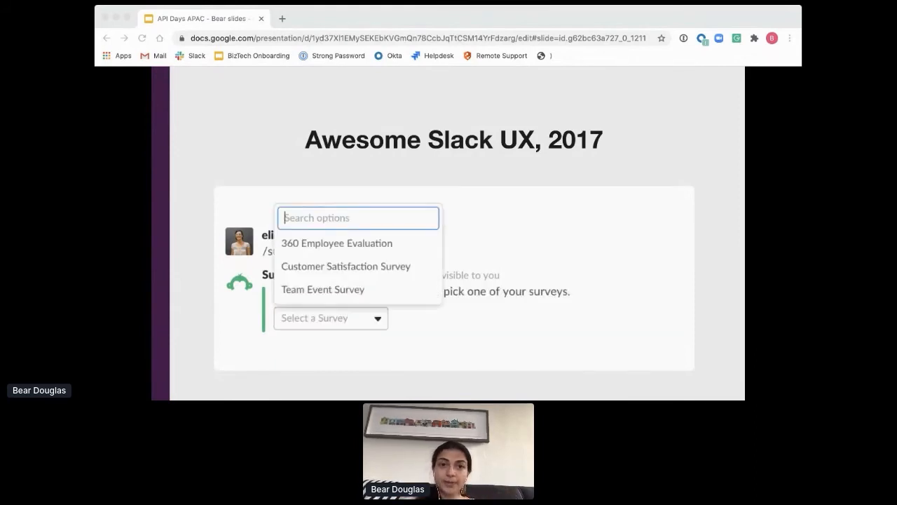
{"action": "left_click", "coordinate": [323, 289]}
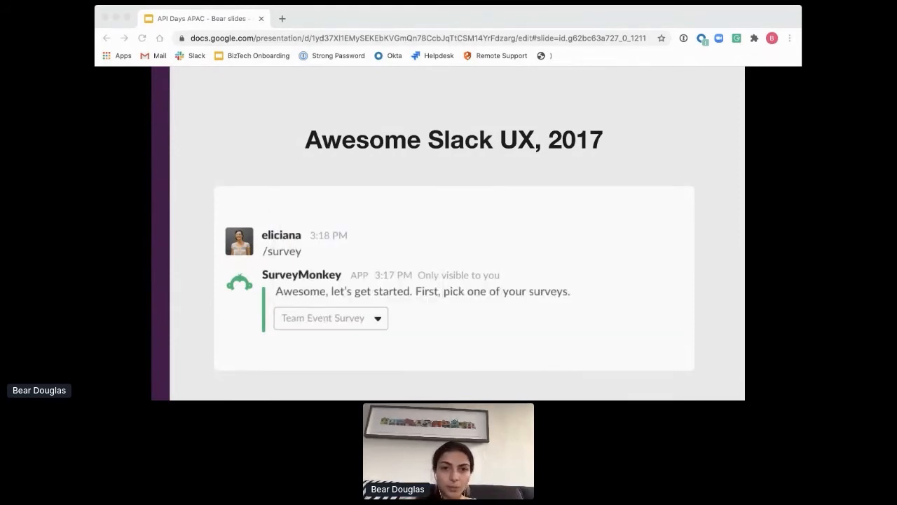
{"action": "left_click", "coordinate": [331, 317]}
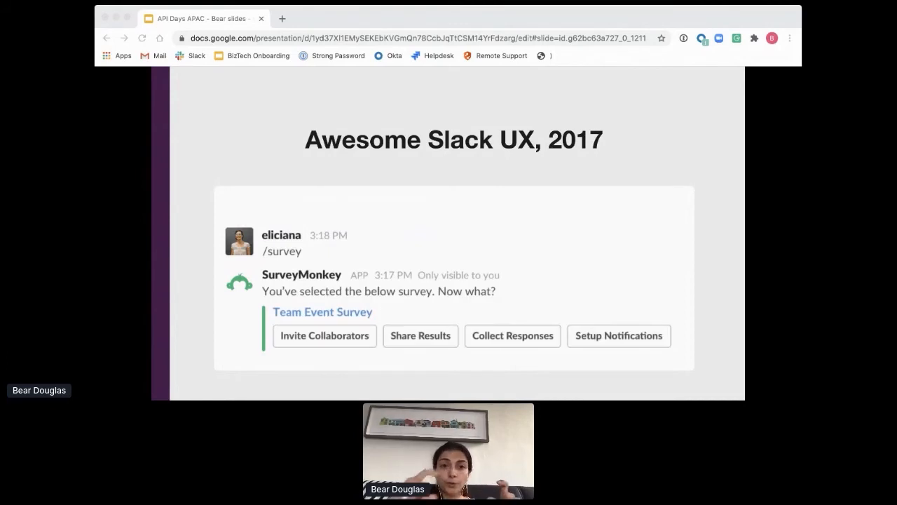
{"action": "left_click", "coordinate": [330, 317]}
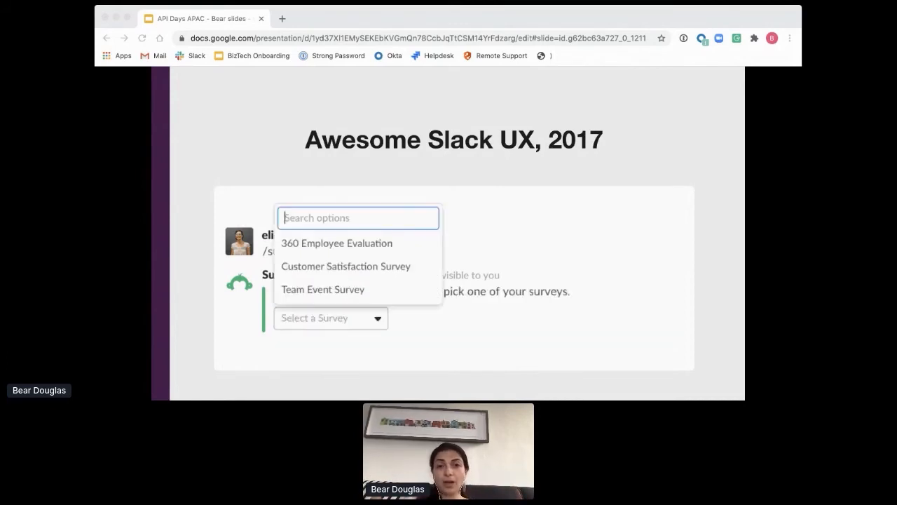
{"action": "left_click", "coordinate": [322, 288]}
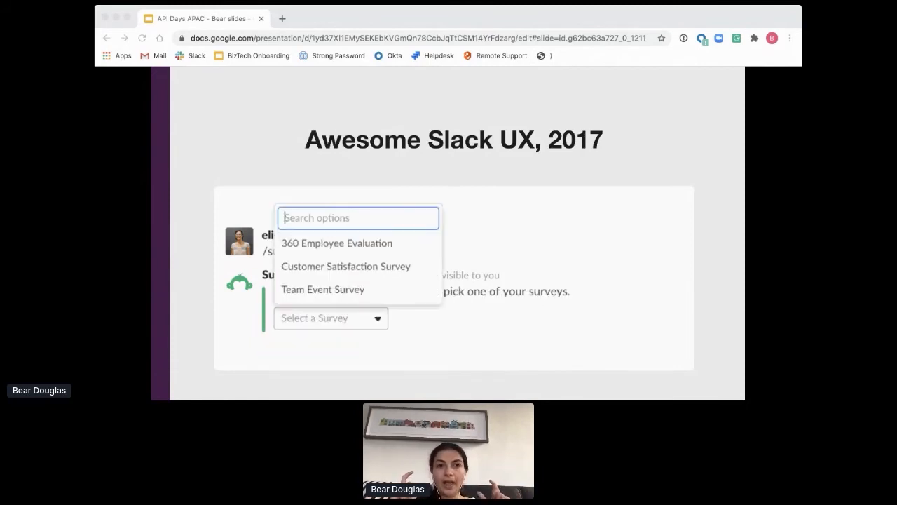
{"action": "left_click", "coordinate": [322, 289]}
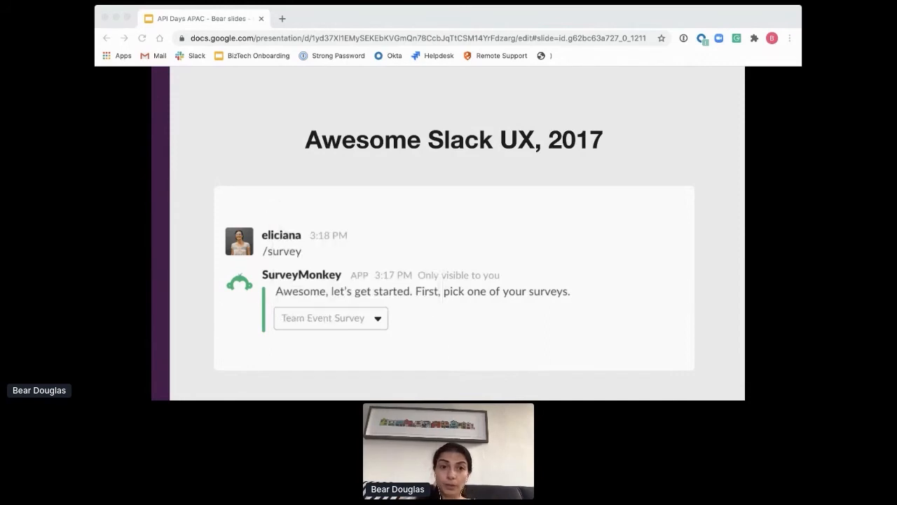
{"action": "left_click", "coordinate": [331, 317]}
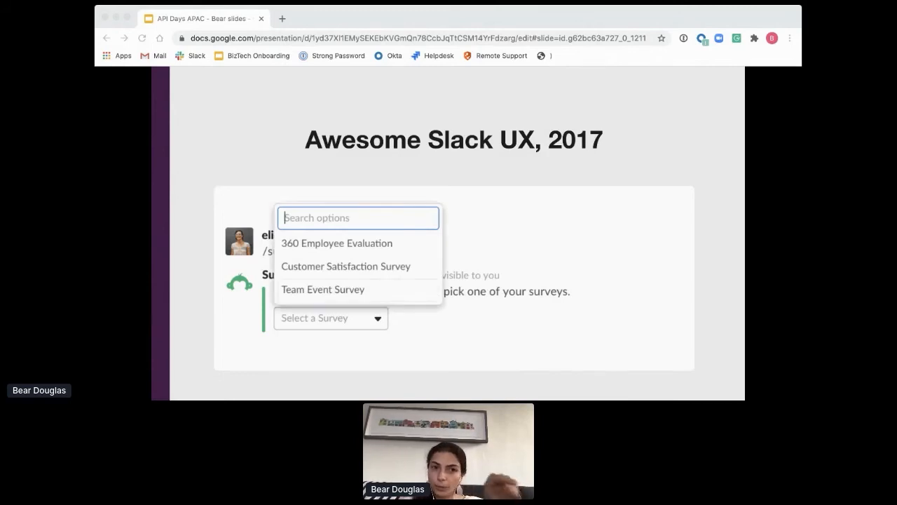
{"action": "left_click", "coordinate": [322, 289]}
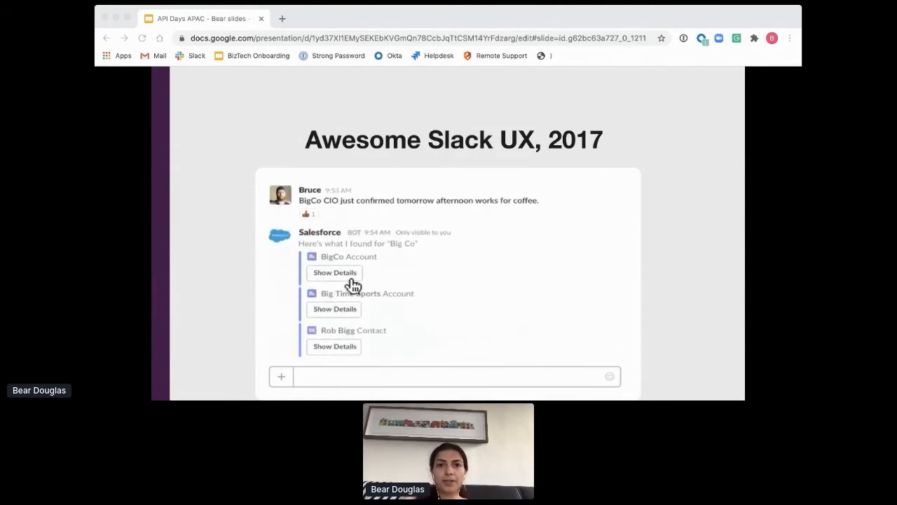
{"action": "left_click", "coordinate": [333, 272]}
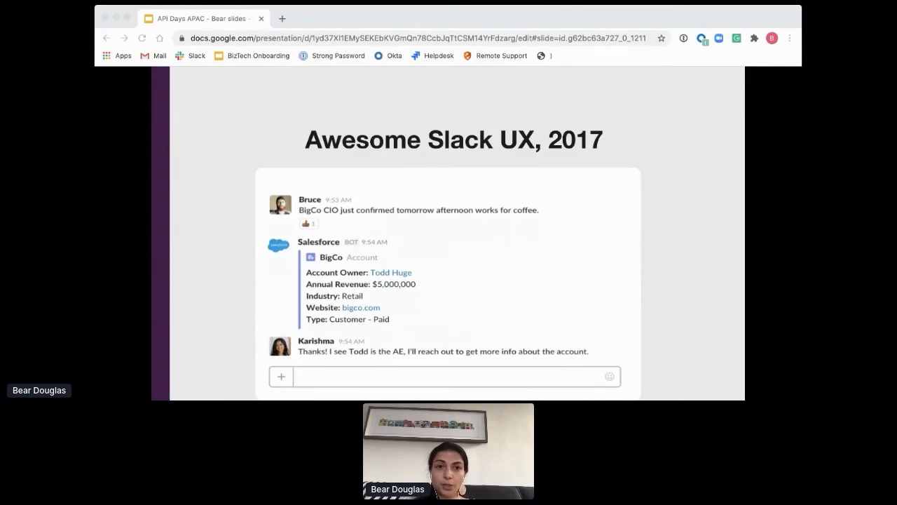
{"action": "type", "text": "/sales"}
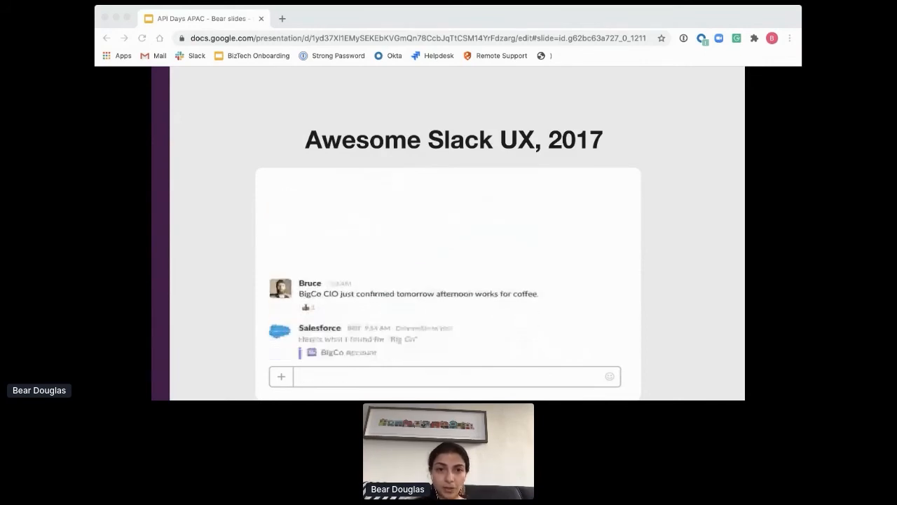
{"action": "scroll", "scroll_direction": "down", "scroll_amount": 3}
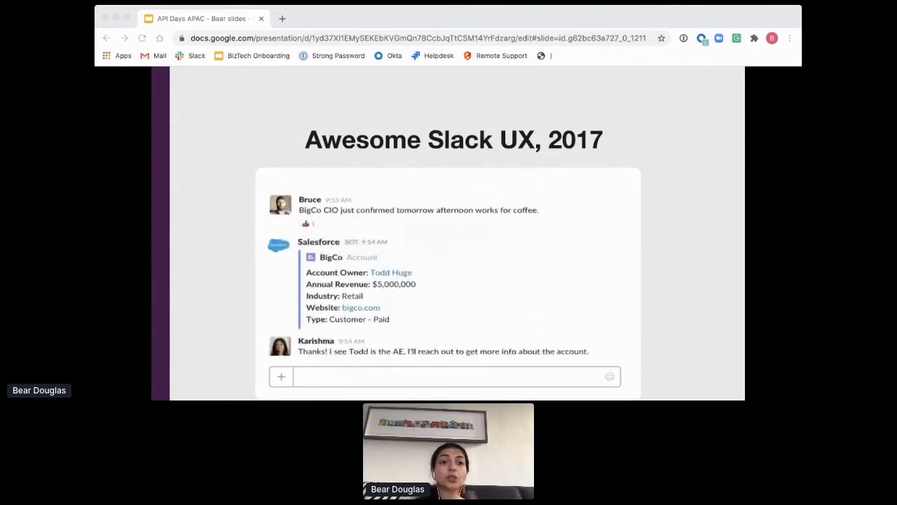
{"action": "type", "text": "/salesforce BigCo"}
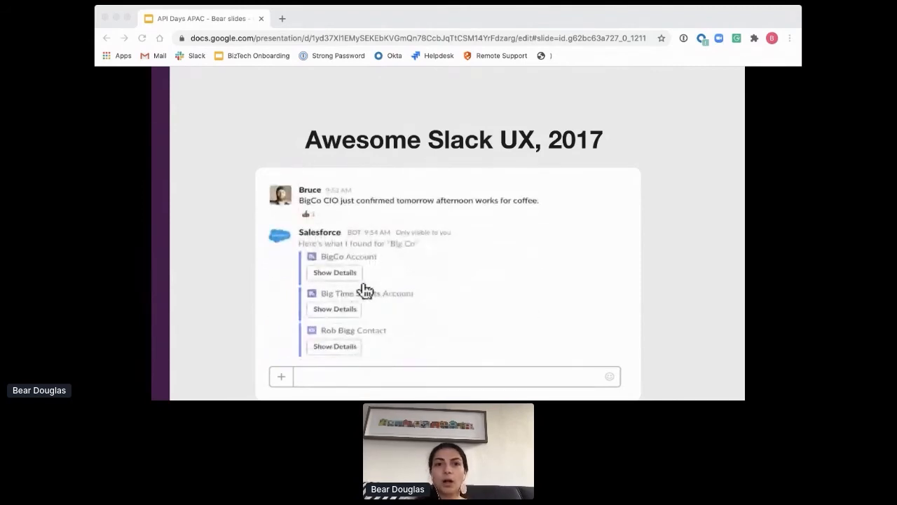
{"action": "left_click", "coordinate": [333, 272]}
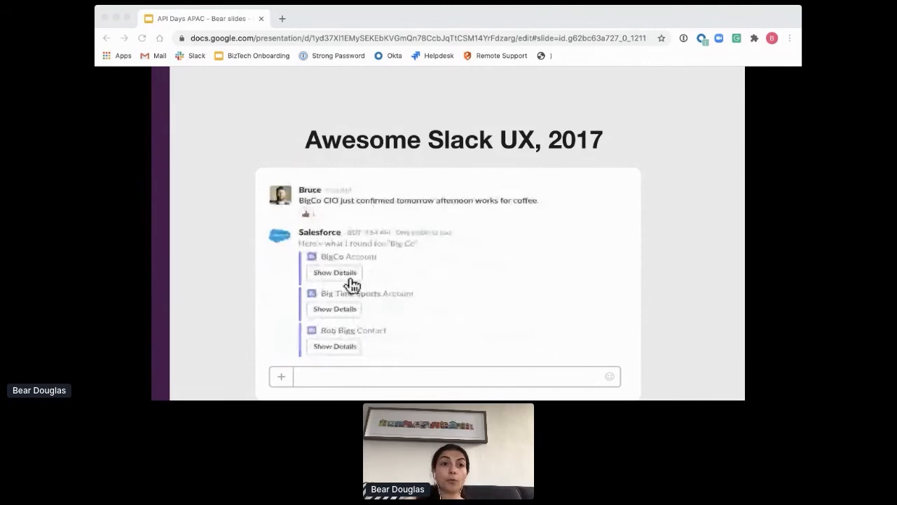
{"action": "left_click", "coordinate": [333, 272]}
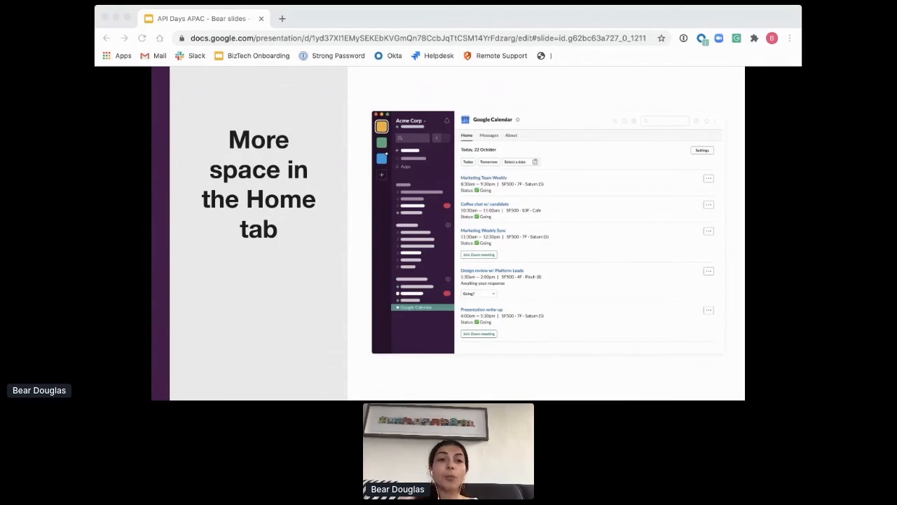
{"action": "key", "text": "right"}
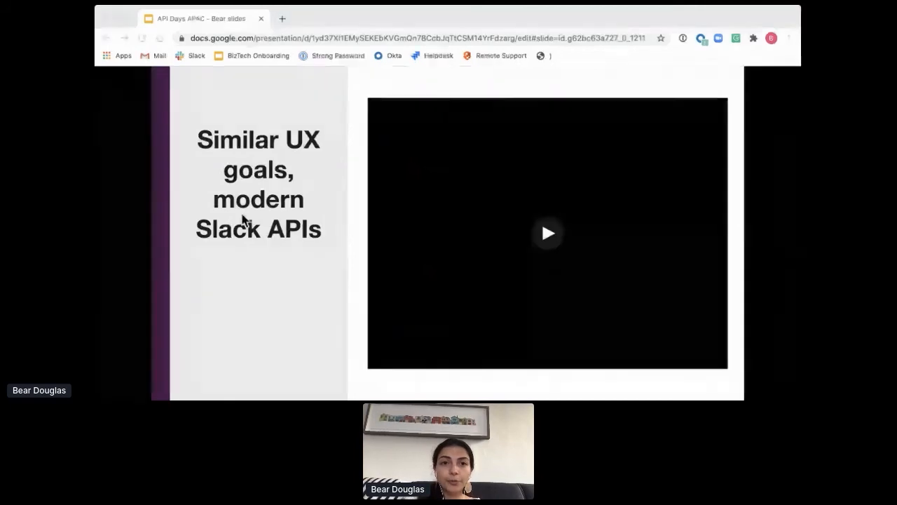
{"action": "left_click", "coordinate": [547, 233]}
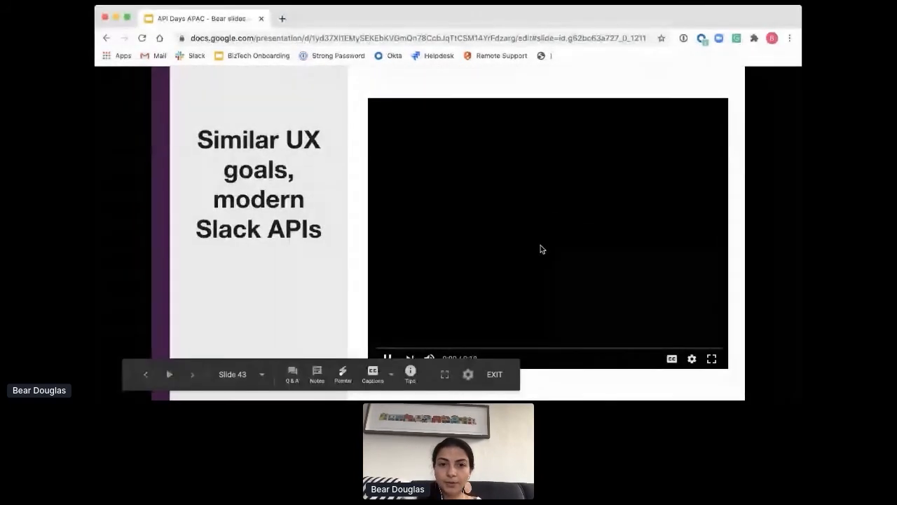
{"action": "left_click", "coordinate": [387, 359]}
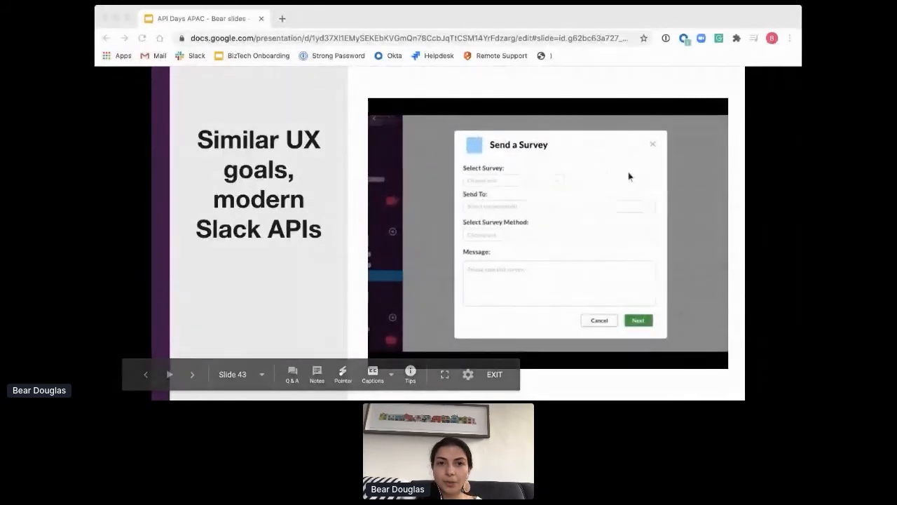
{"action": "left_click", "coordinate": [513, 179]}
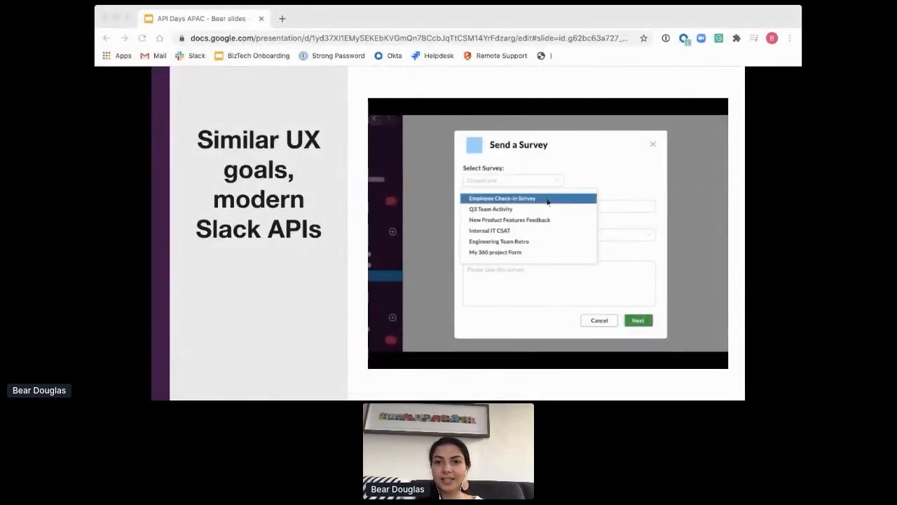
{"action": "left_click", "coordinate": [500, 197]}
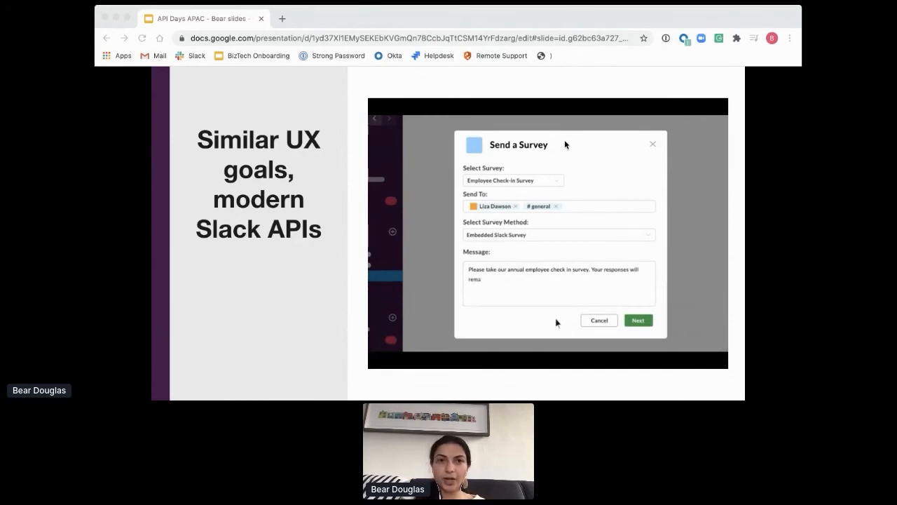
{"action": "left_click", "coordinate": [638, 319]}
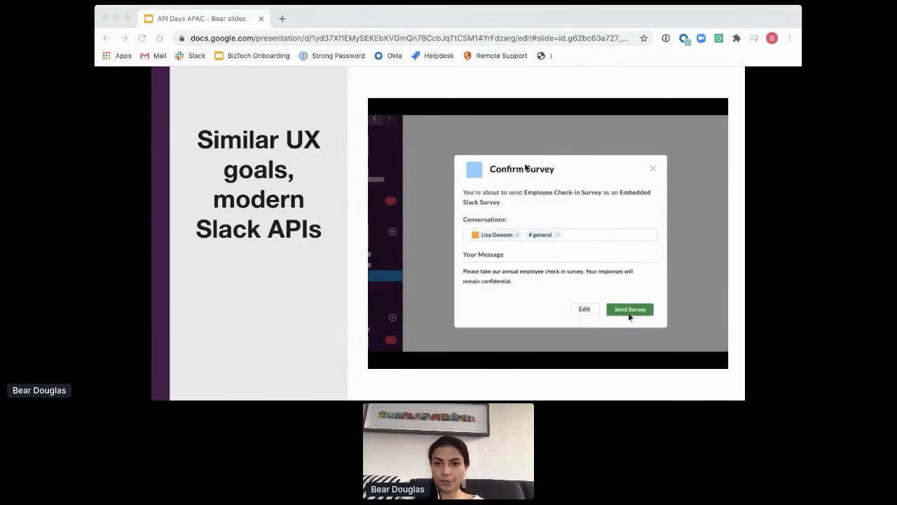
{"action": "left_click", "coordinate": [630, 310]}
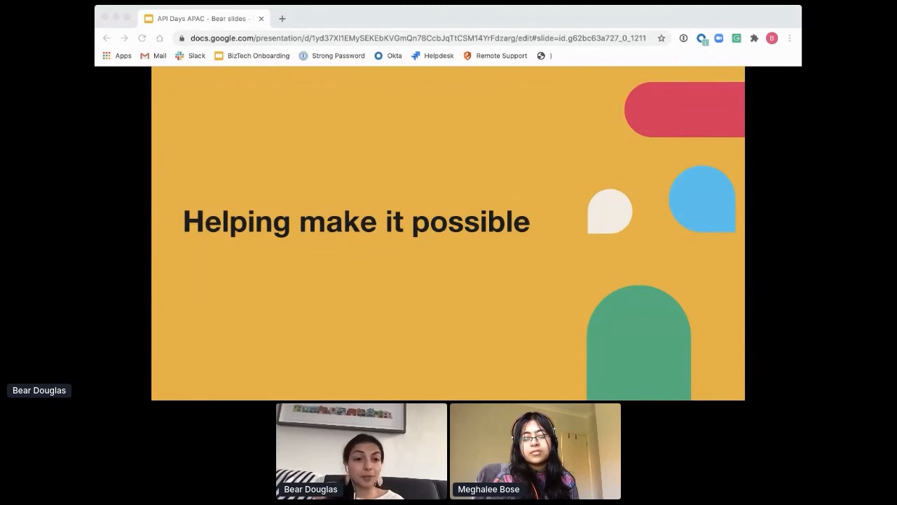
Step: Advance to the 'Don't go it alone' slide listing Community, SDKs and Developer Tools
{"action": "key", "text": "Right"}
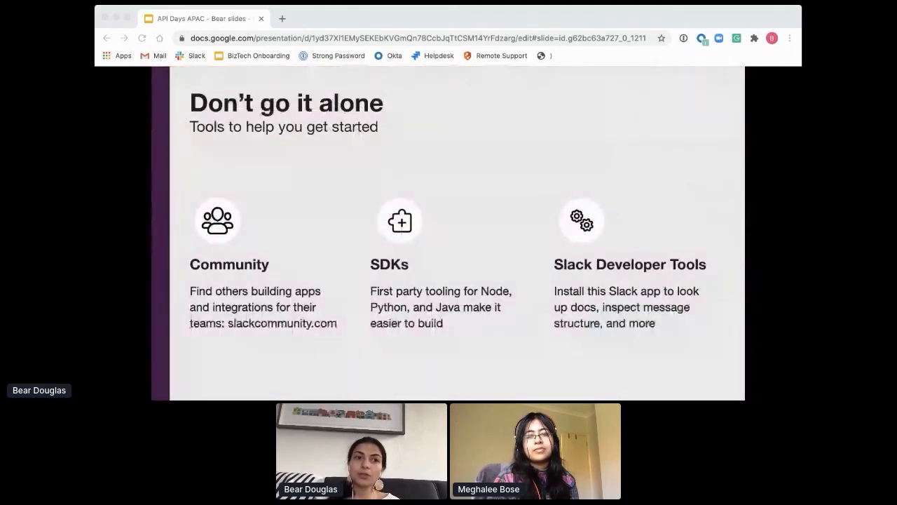